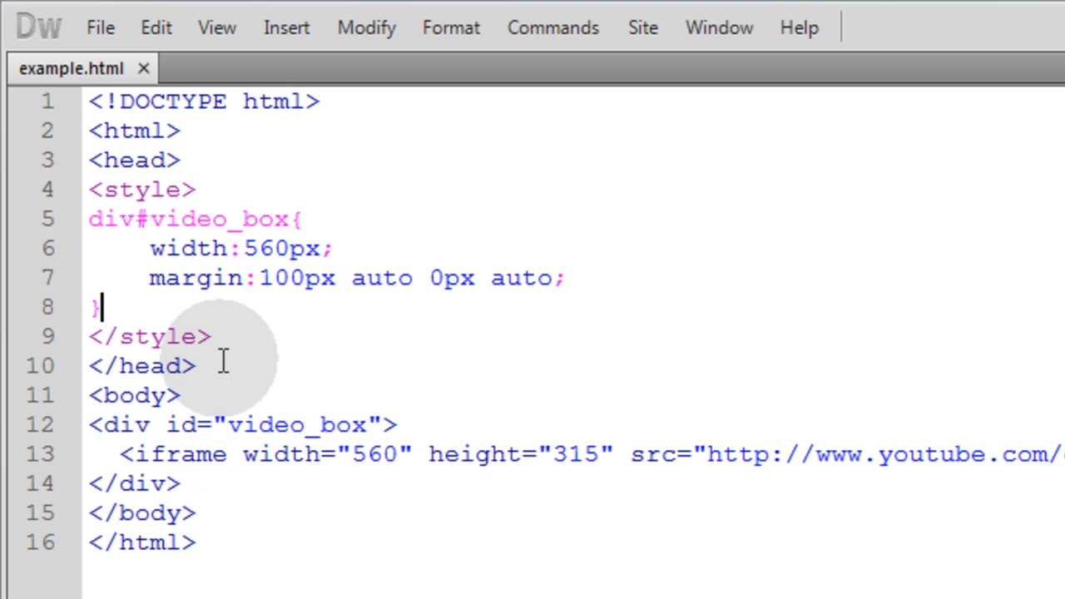
mouse_move(233, 337)
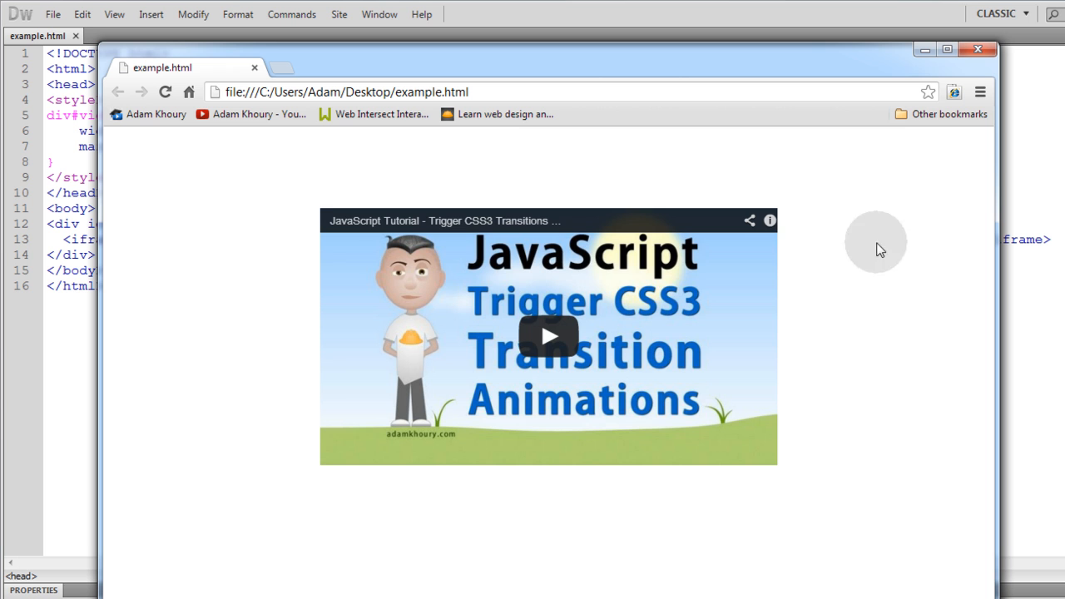
mouse_move(961, 67)
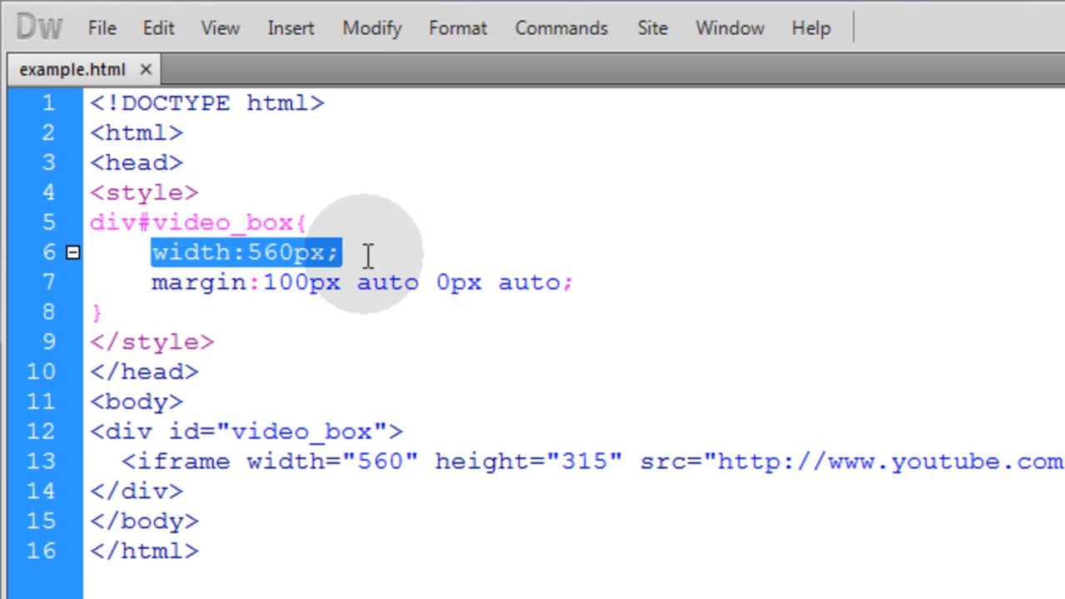
mouse_move(170, 293)
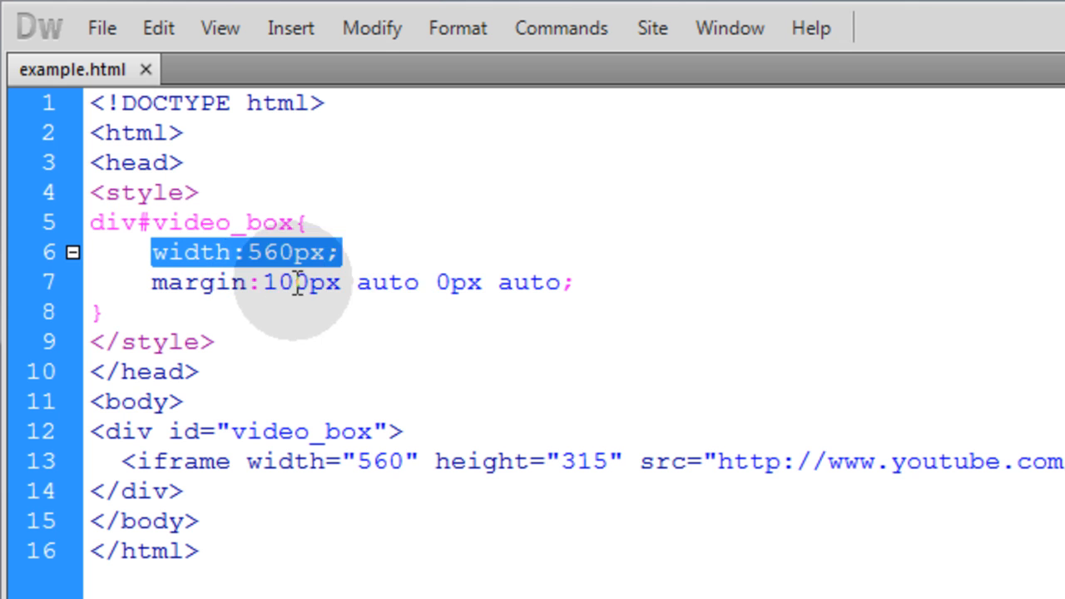
double_click(529, 282)
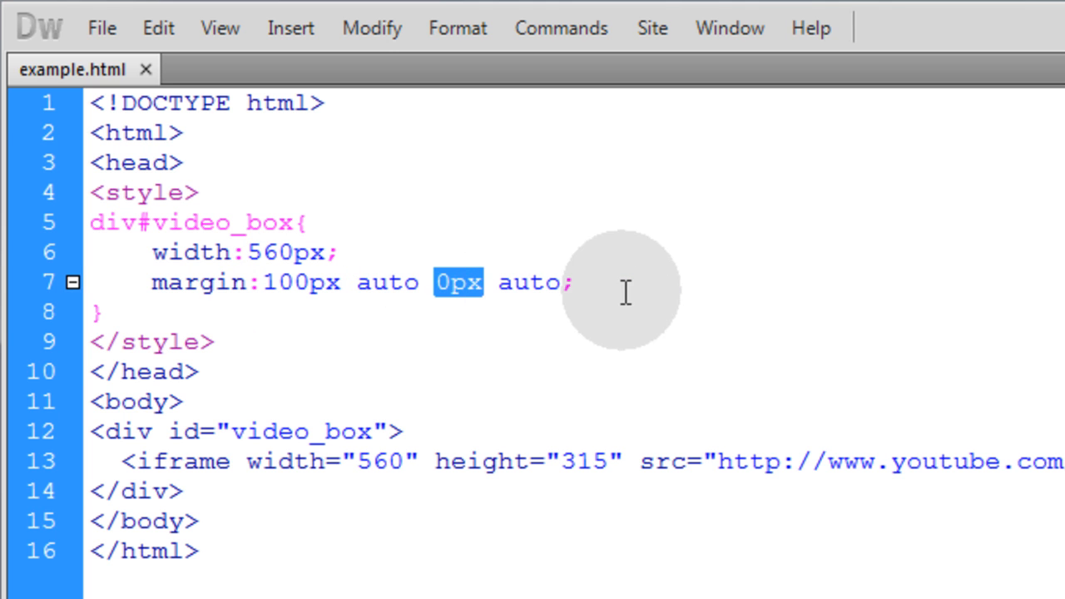
click(579, 282)
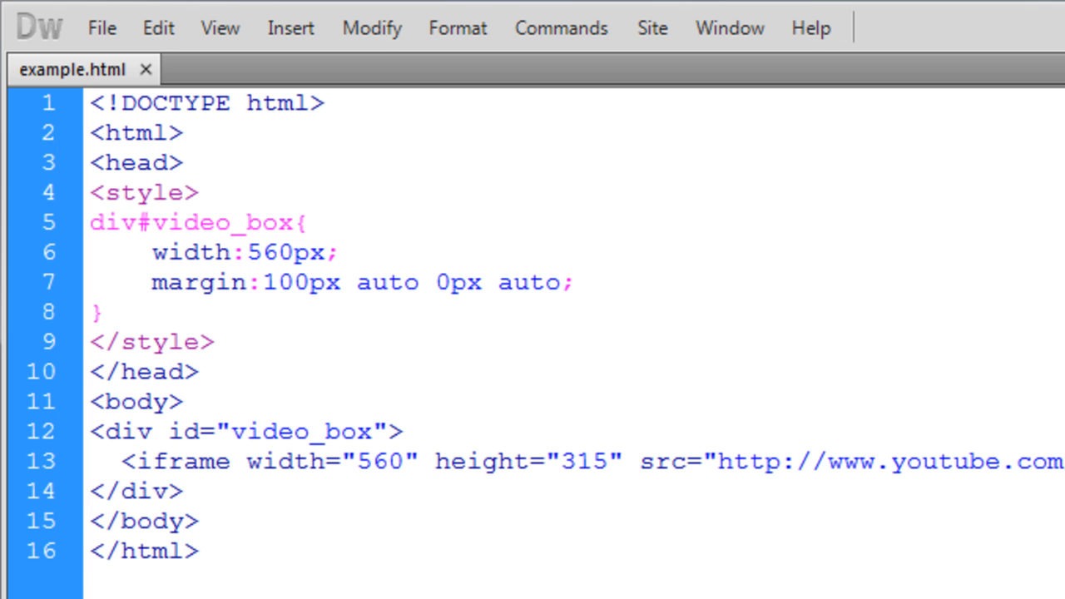
Add an oval_shadow div after the iframe, styled 16px tall, #DFDFDF, 100% radius, 24px top margin
text(<div class="oval_shadow"></div>)
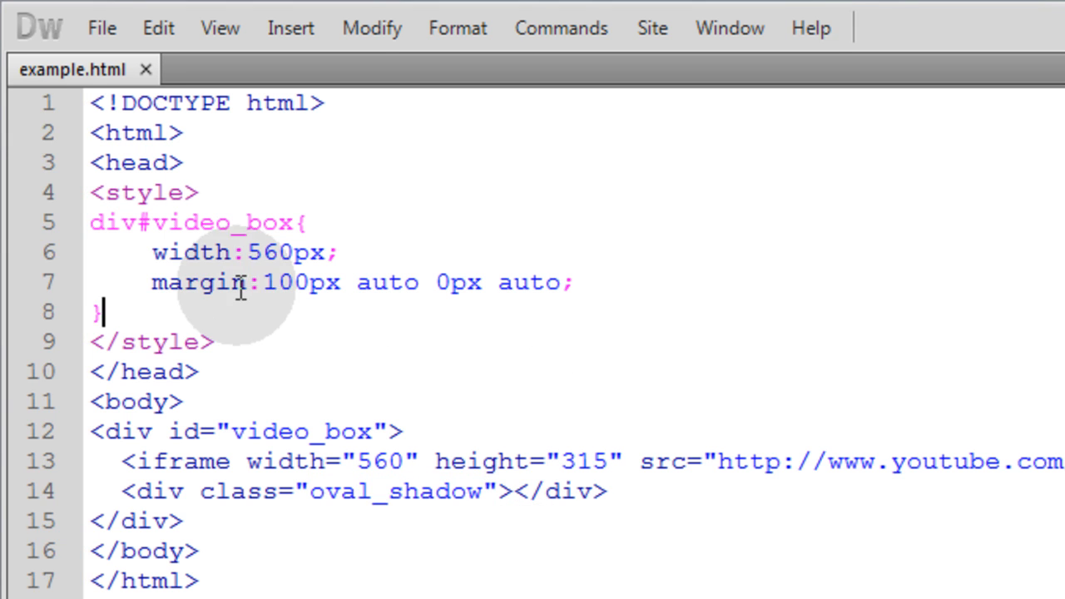
text(div.oval_shadow{)
text(margin-top:24px;)
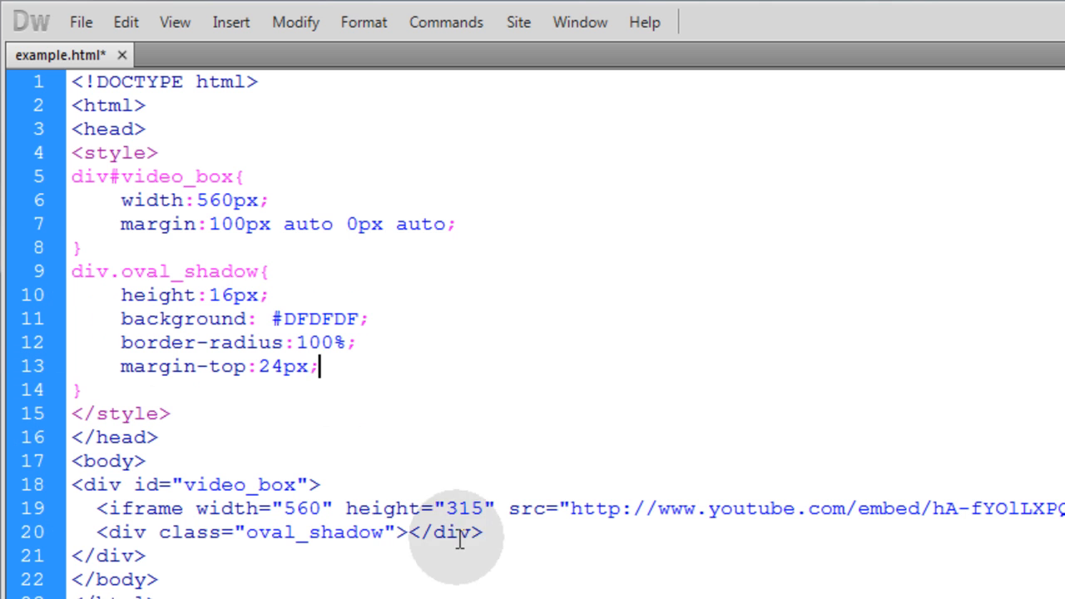
triple_click(283, 533)
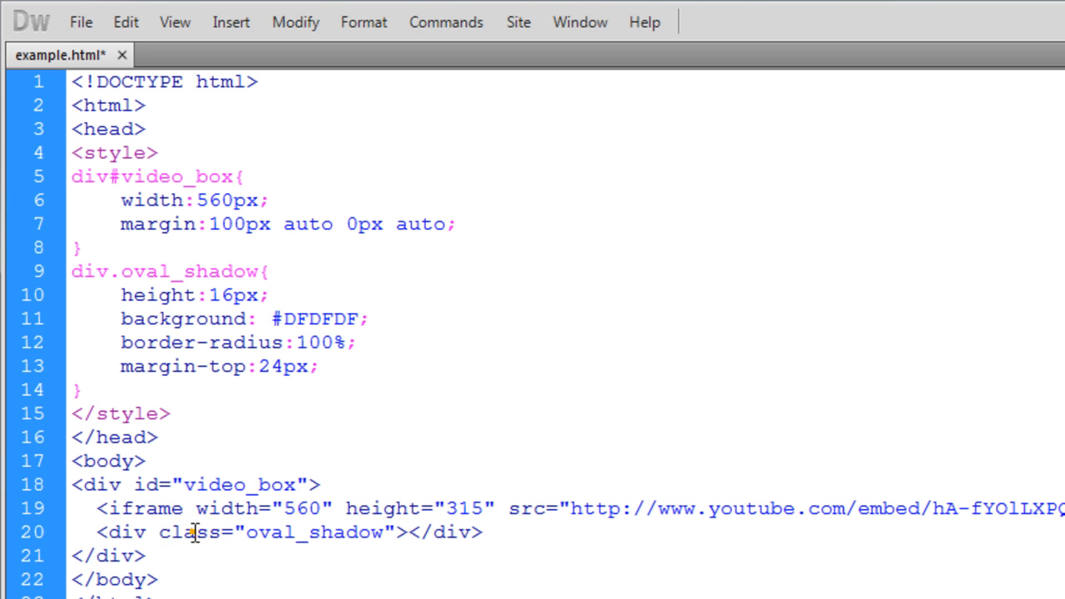
double_click(173, 532)
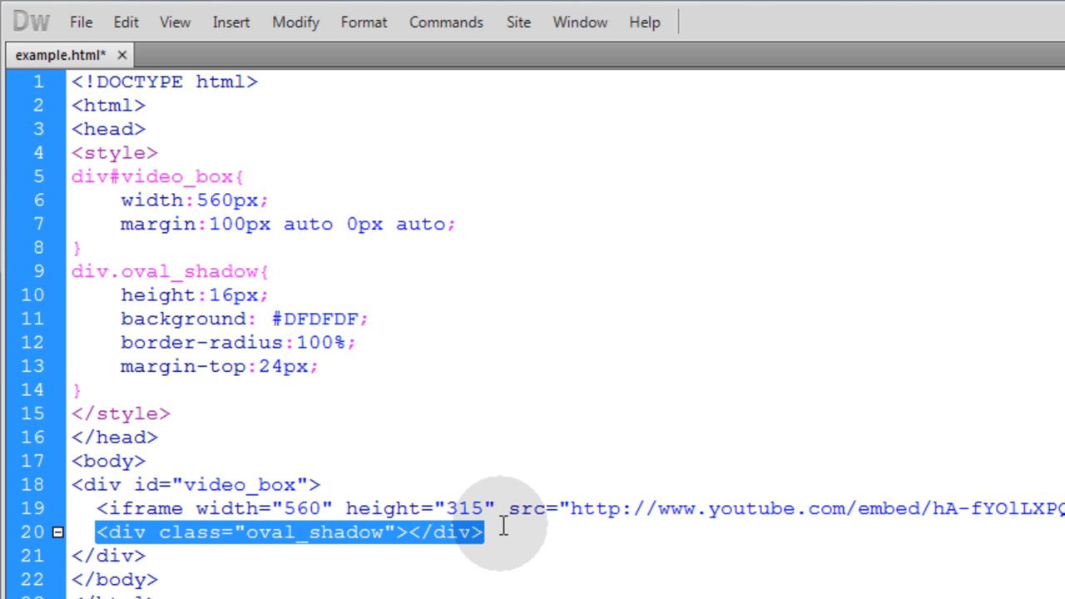
mouse_move(618, 545)
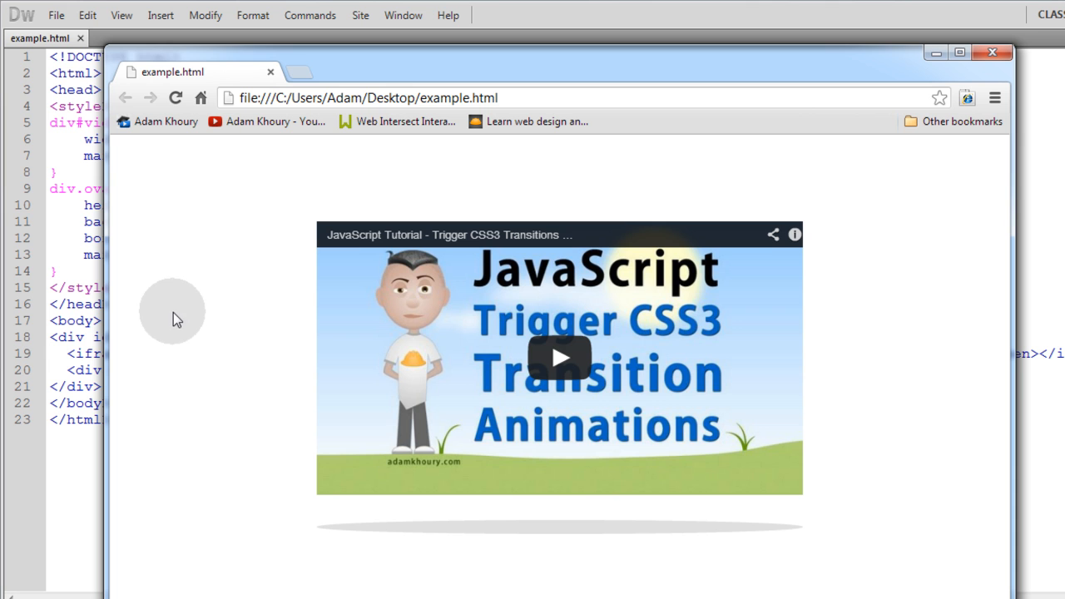
mouse_move(368, 526)
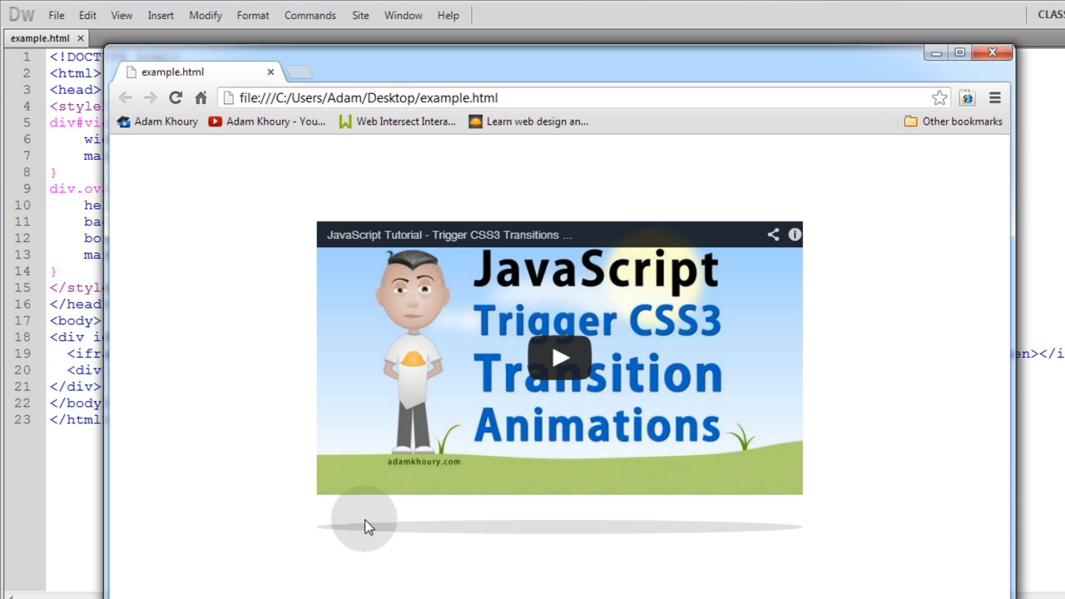
mouse_move(534, 233)
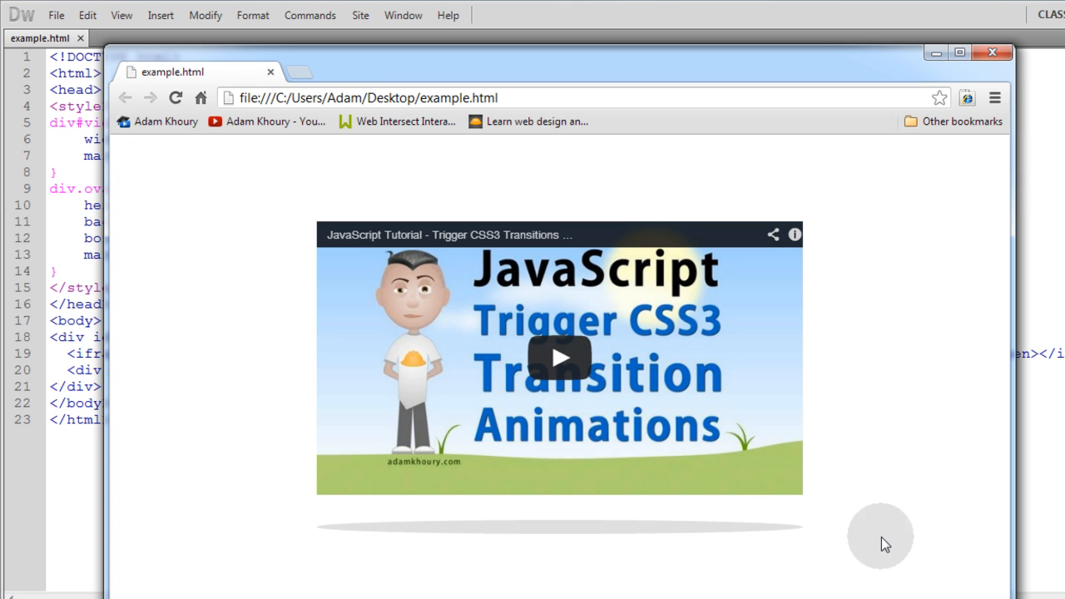
mouse_move(870, 397)
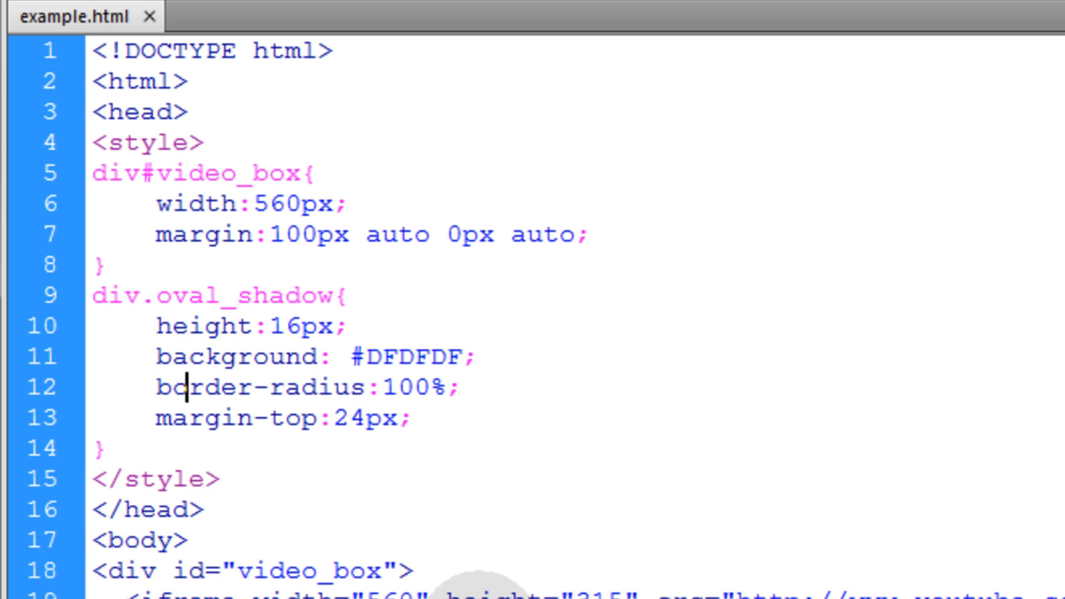
click(480, 357)
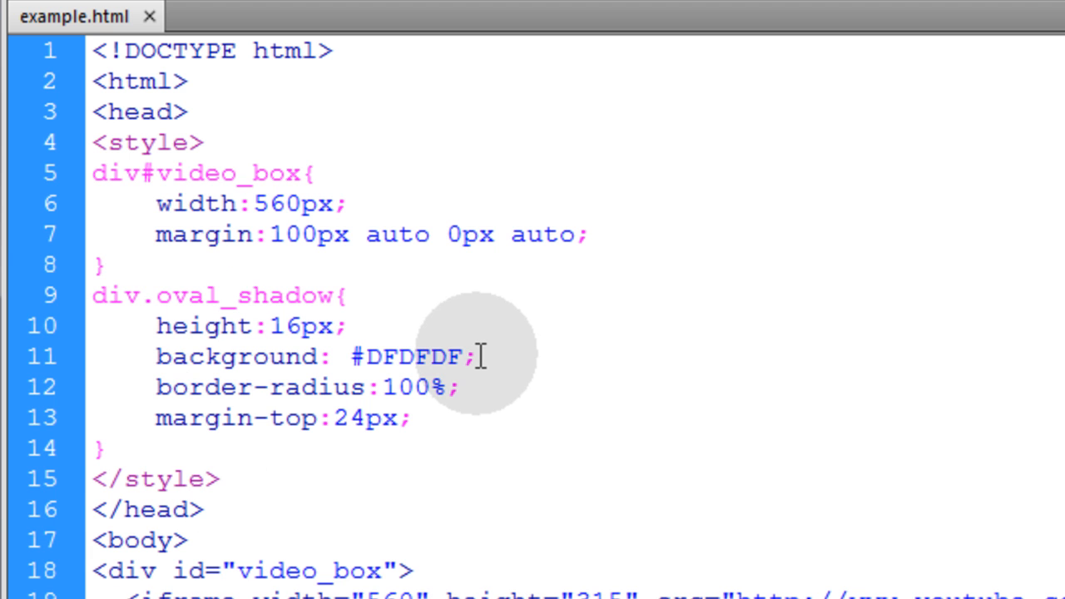
double_click(409, 355)
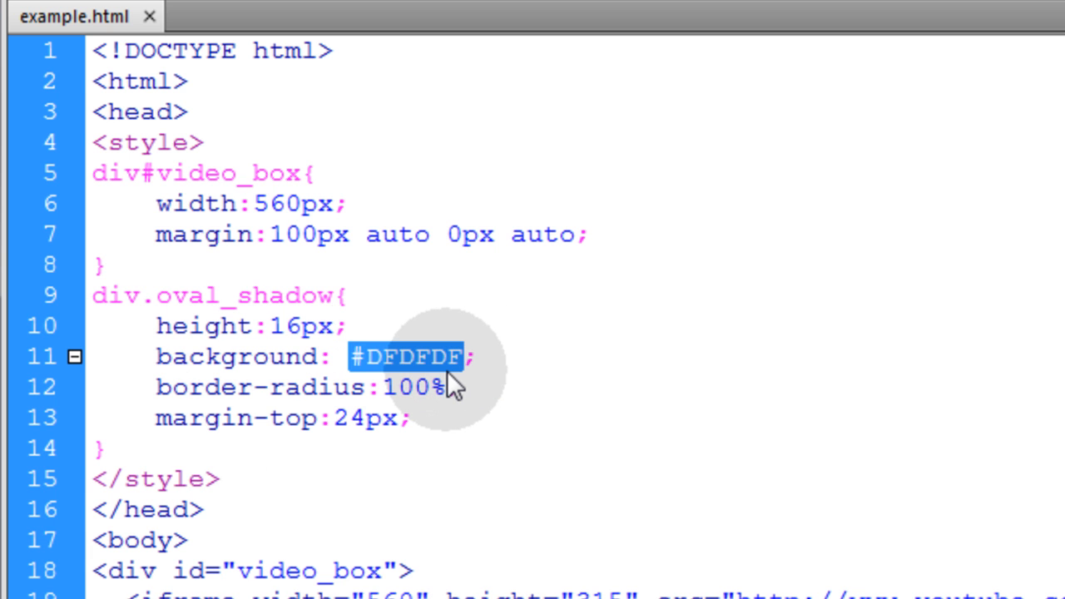
click(444, 357)
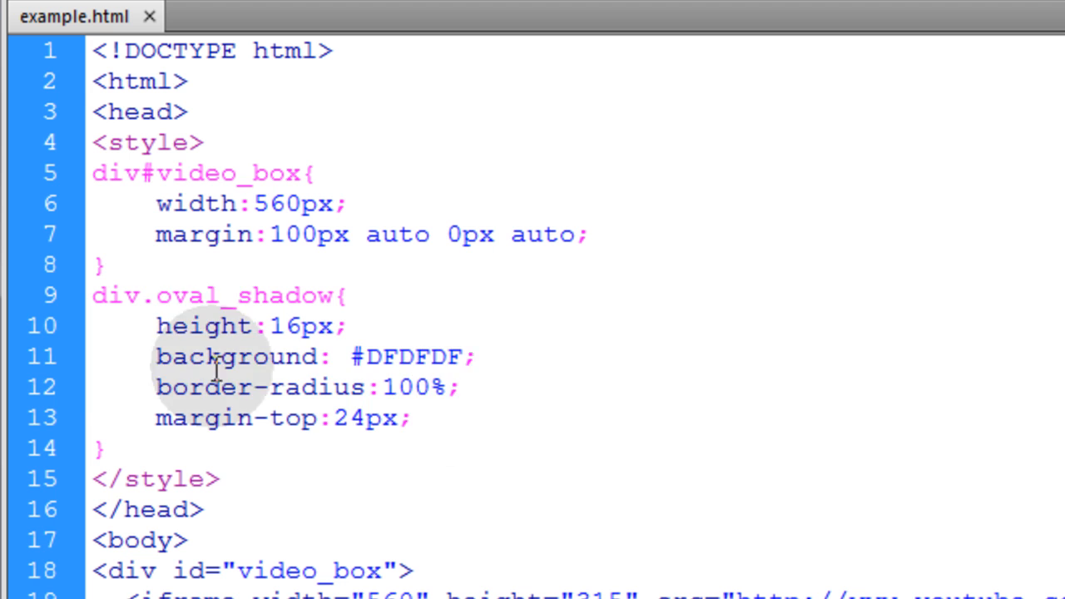
click(478, 356)
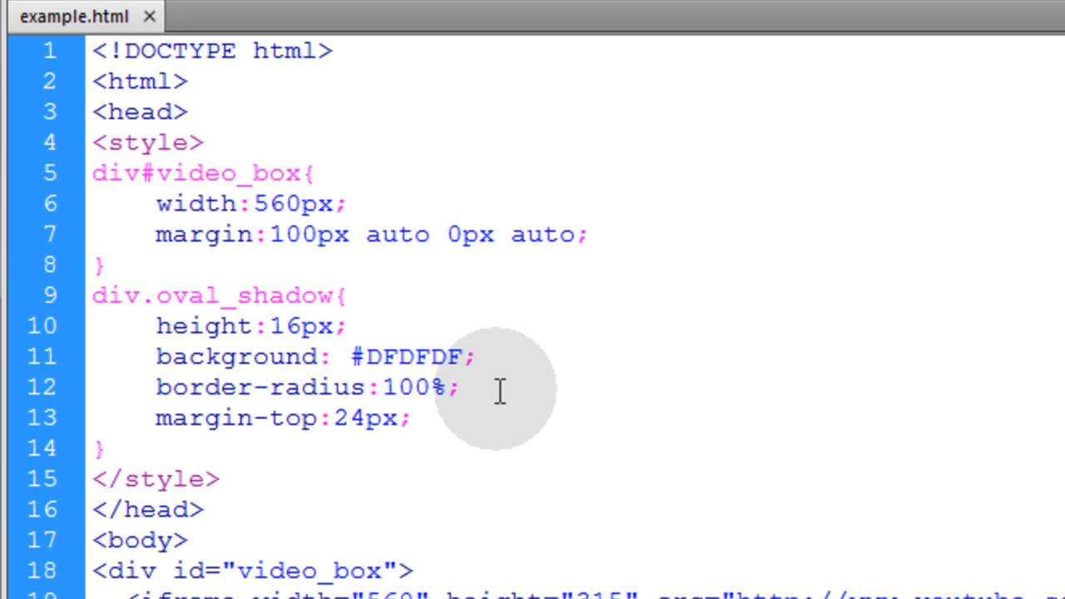
click(478, 356)
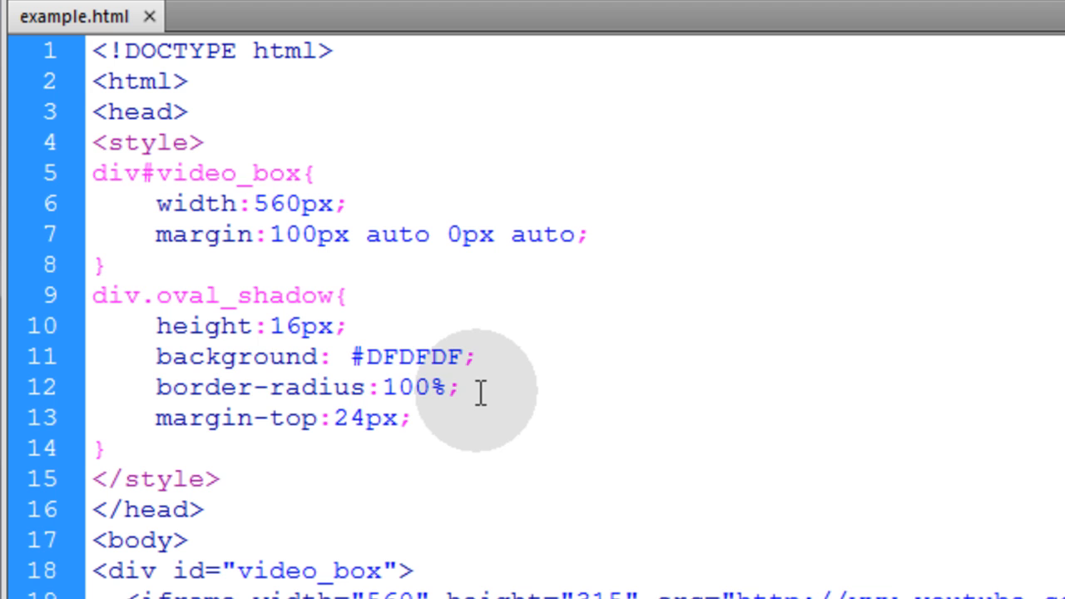
triple_click(291, 389)
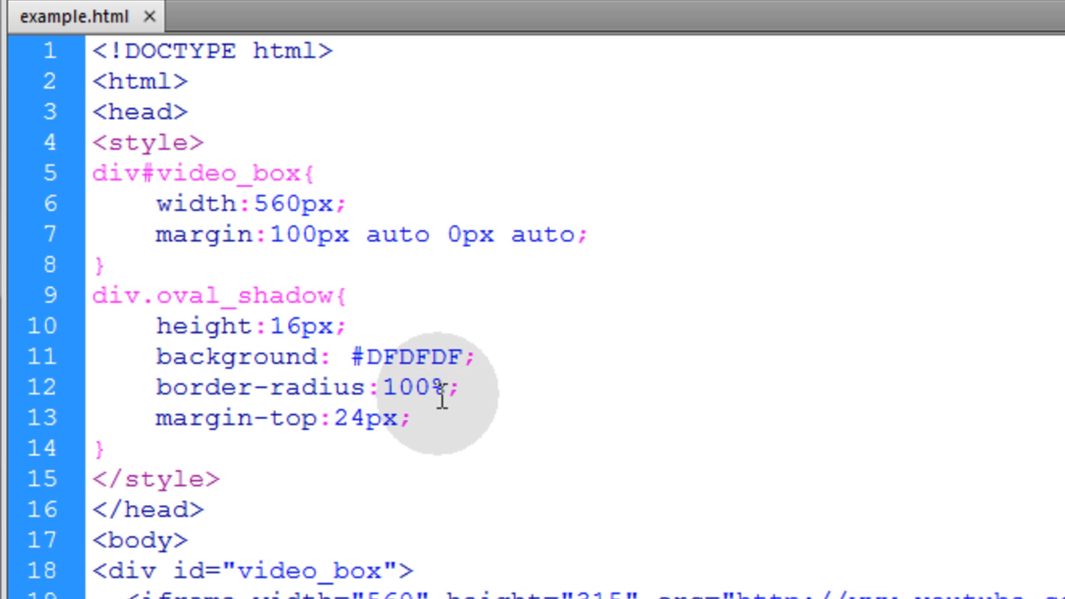
click(462, 389)
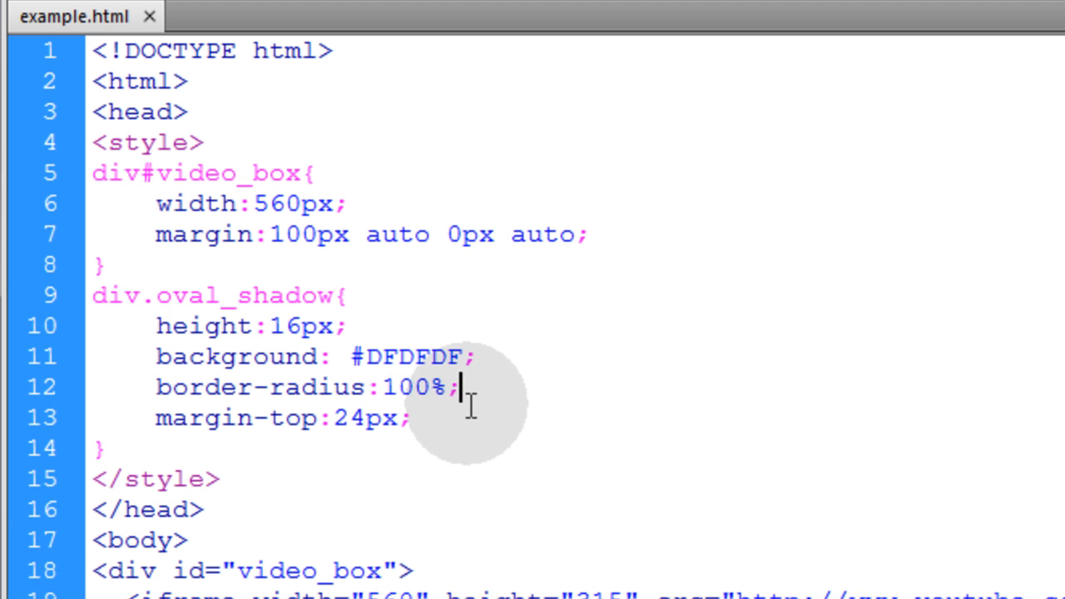
double_click(418, 389)
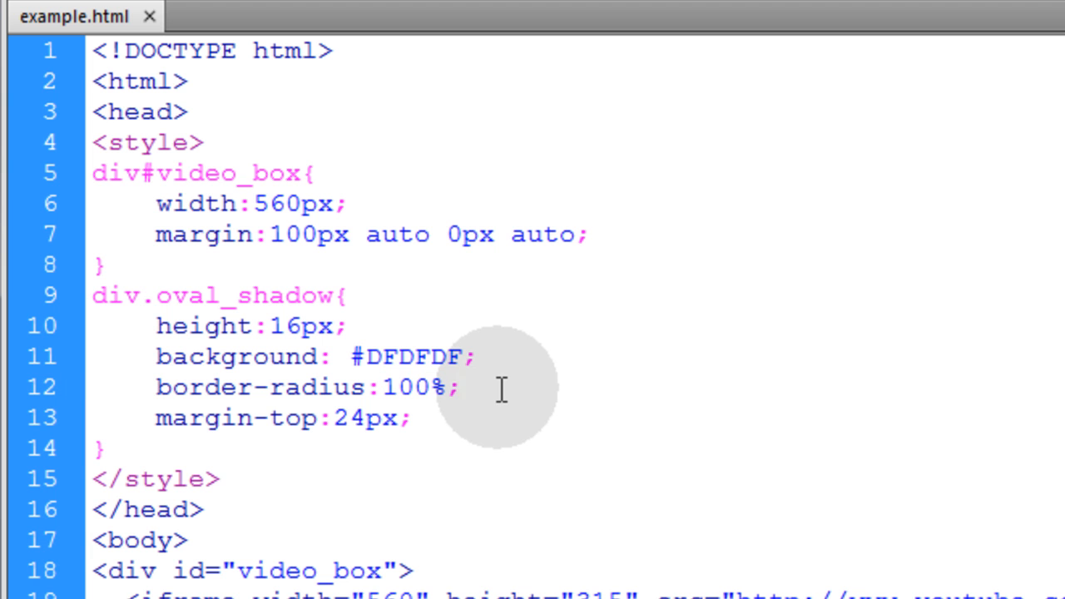
mouse_move(366, 341)
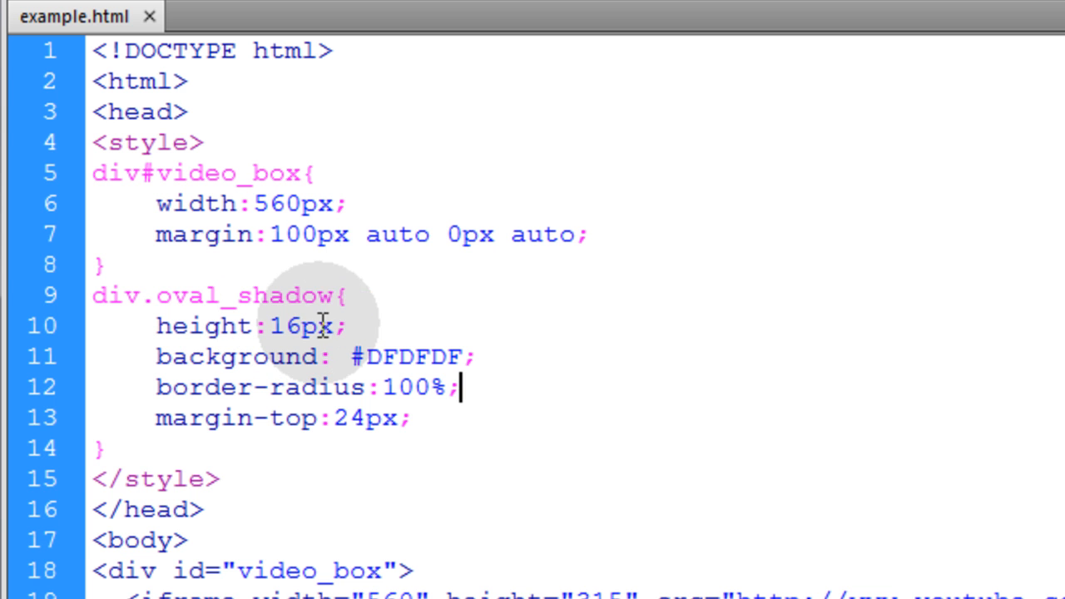
mouse_move(580, 365)
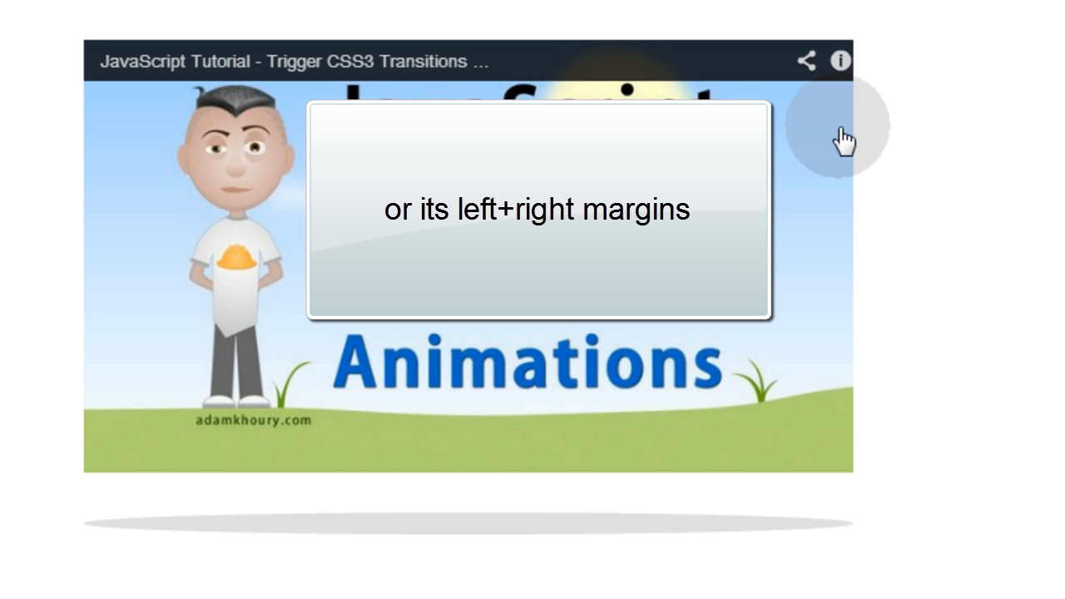
mouse_move(953, 275)
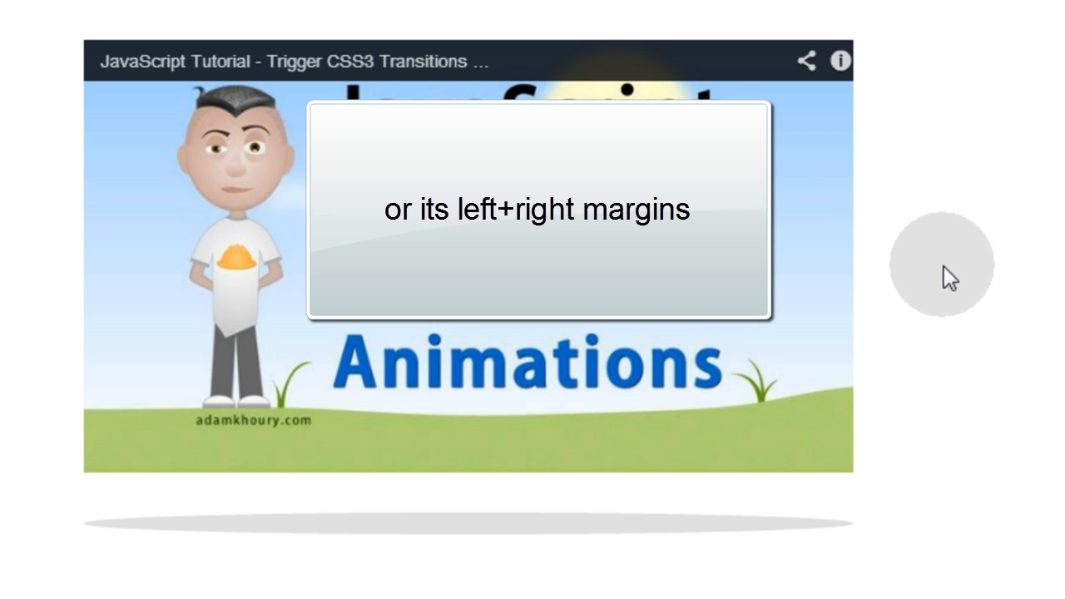